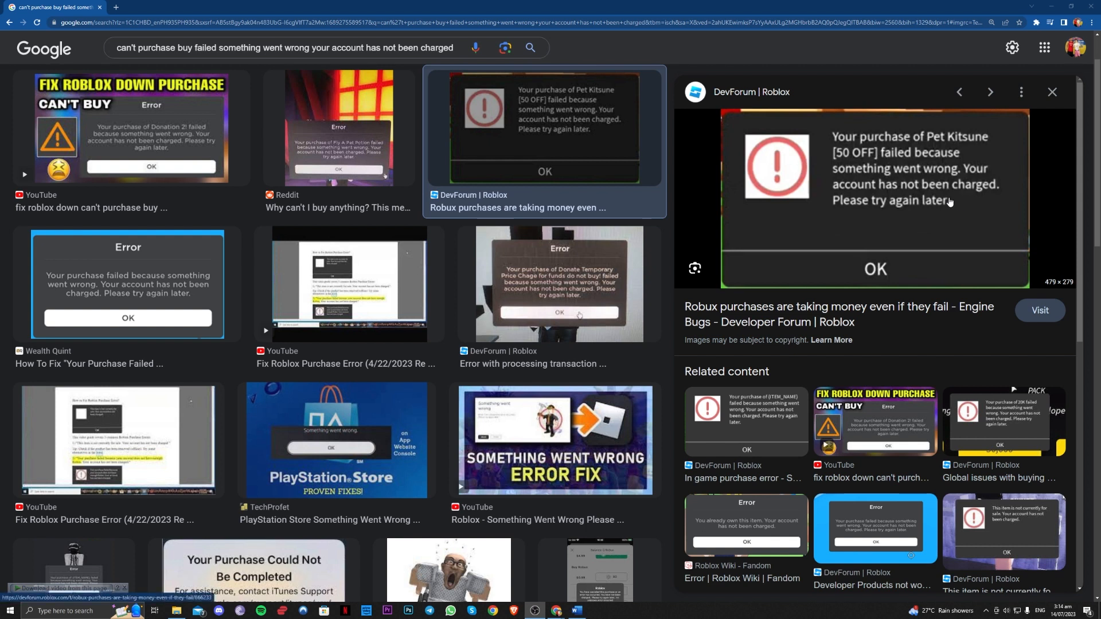
mouse_move(956, 208)
text(ROB)
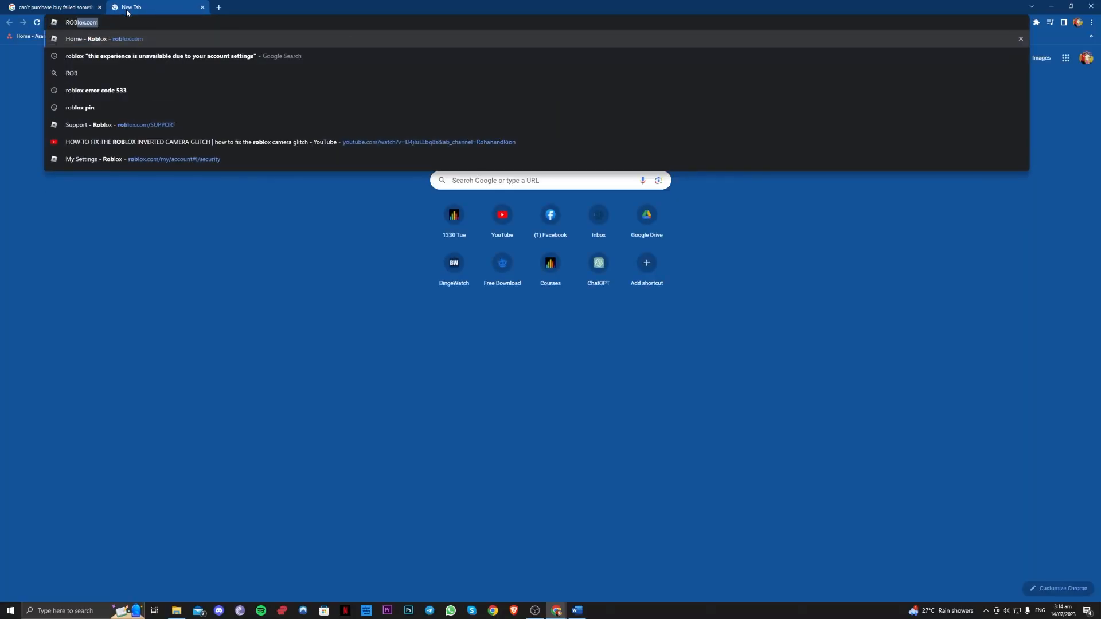
- Search Google for 'roblox SERVER down detector' in a new tab
text(roblox downdetector)
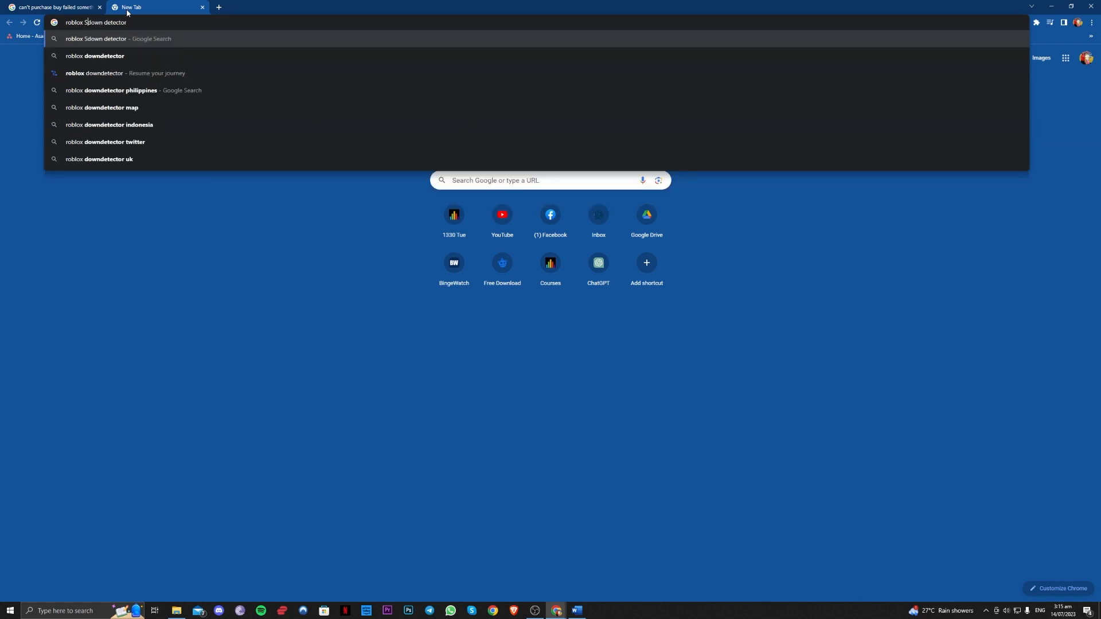
text(ERVER)
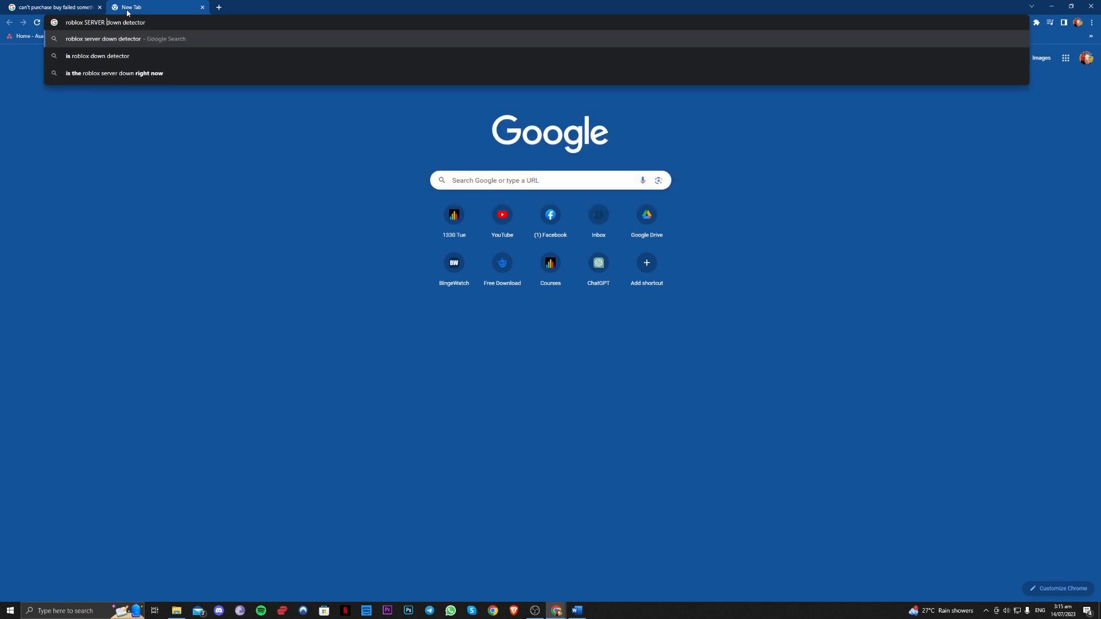
key(Return)
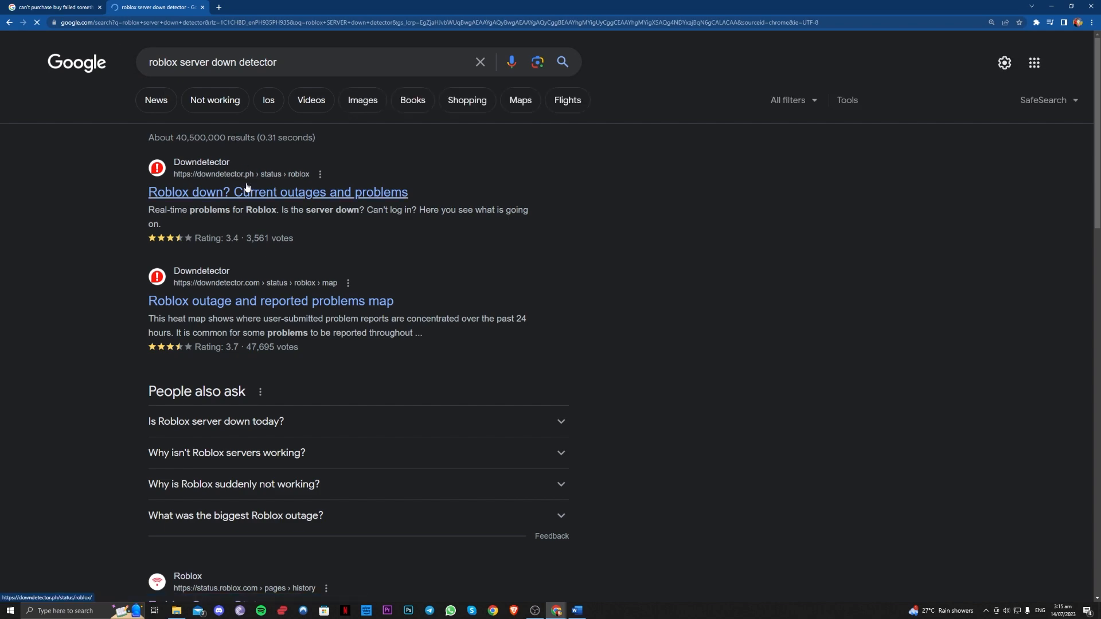
- Open the Roblox Server Status page from status.roblox.com in the results
scroll(down, 3)
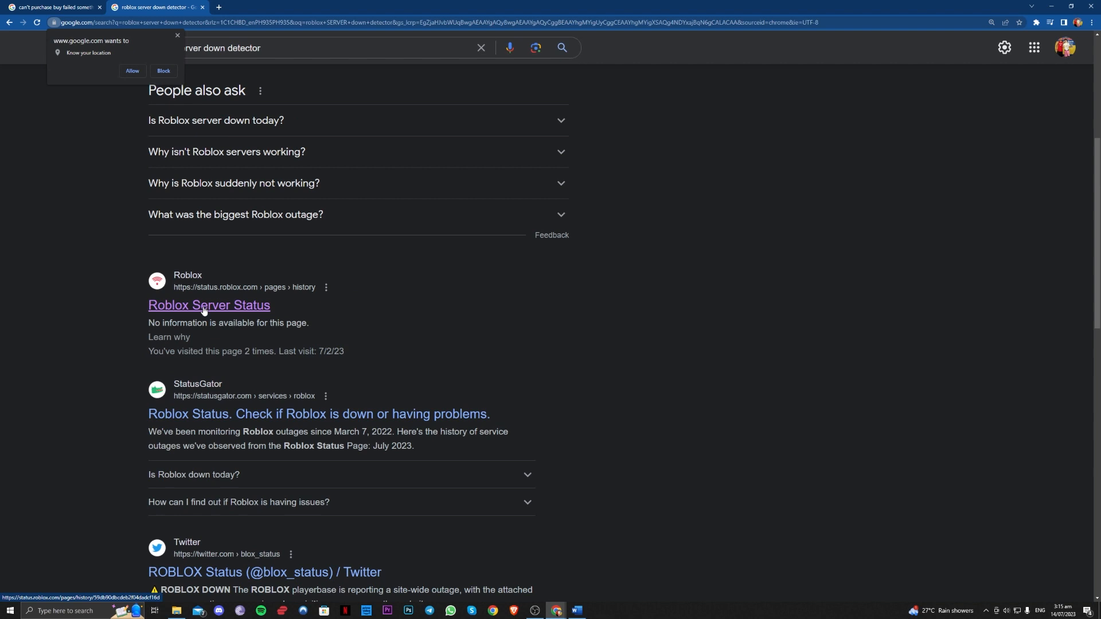
mouse_move(232, 295)
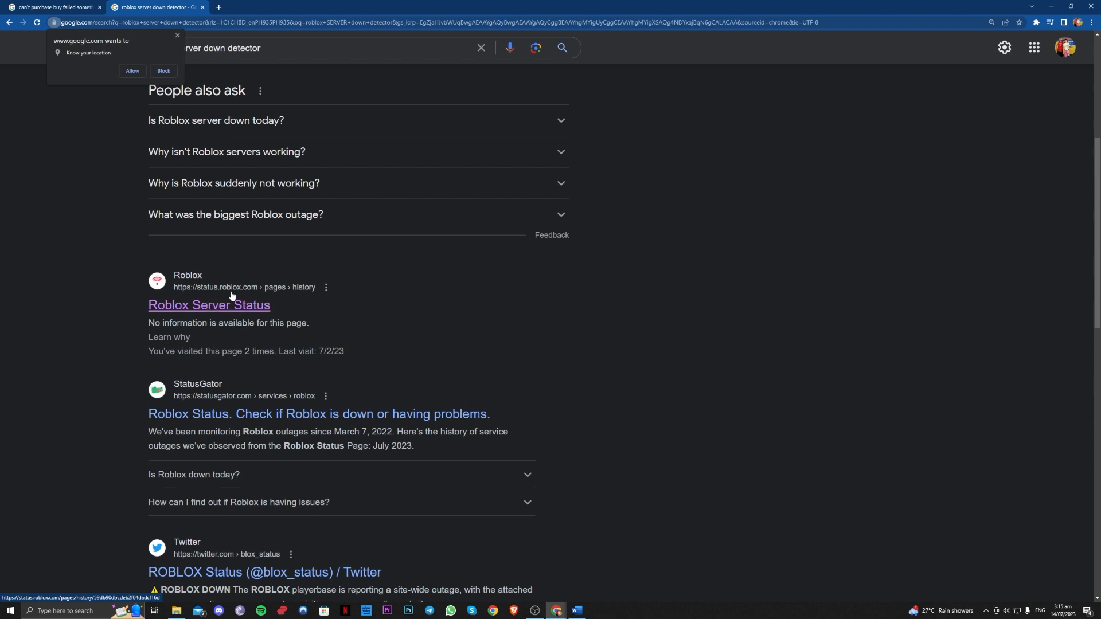
click(209, 305)
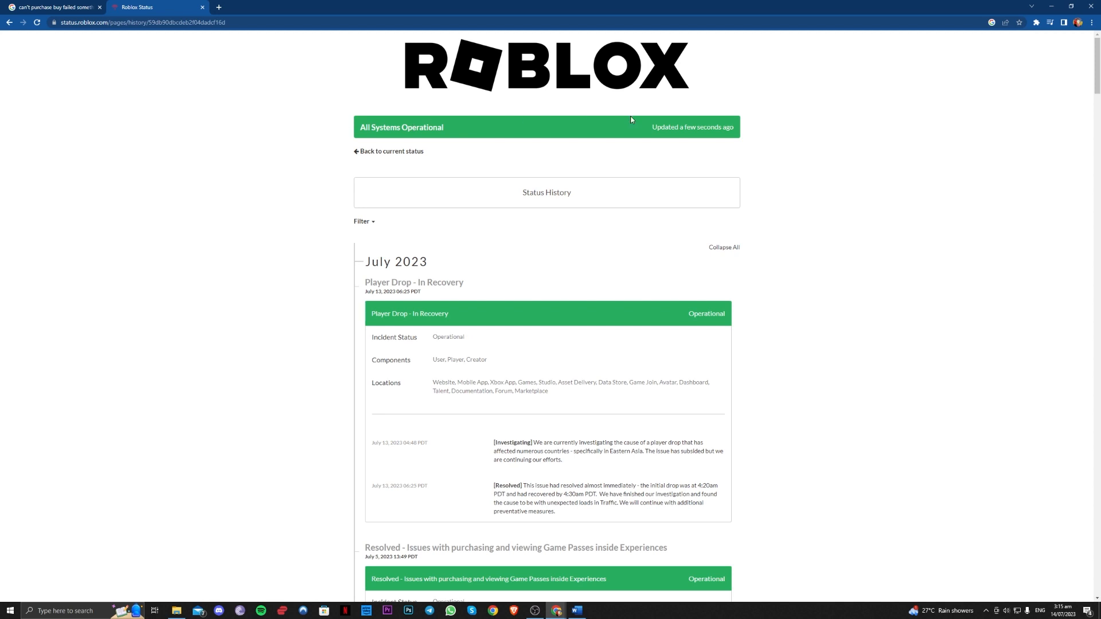
- Scroll through the Roblox Status history of June and July 2023 incidents
scroll(down, 3)
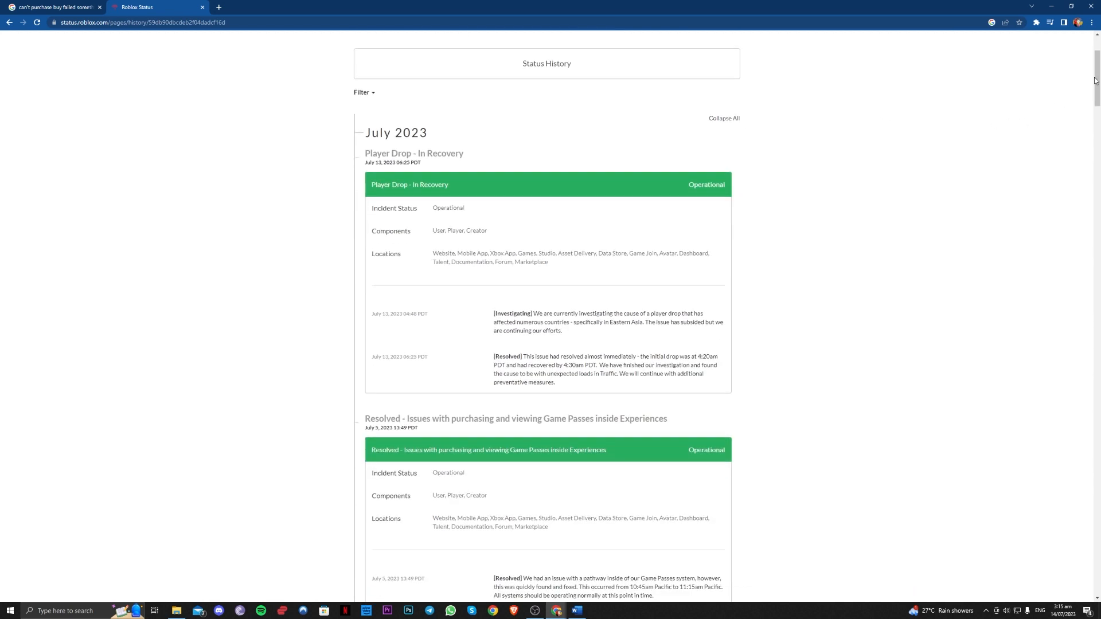
scroll(up, 3)
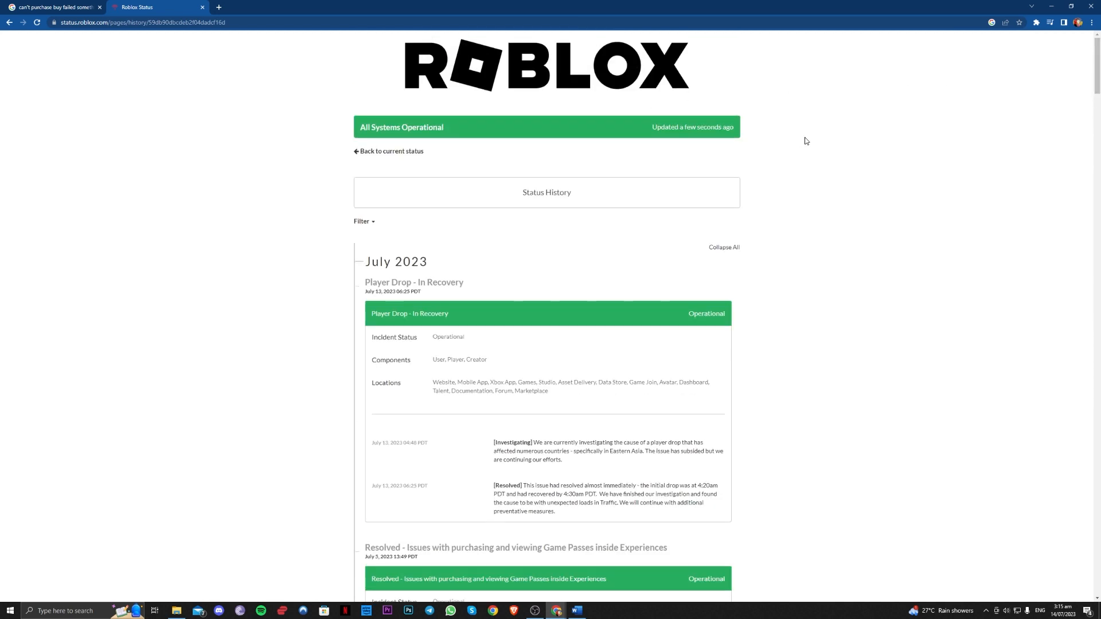
scroll(down, 3)
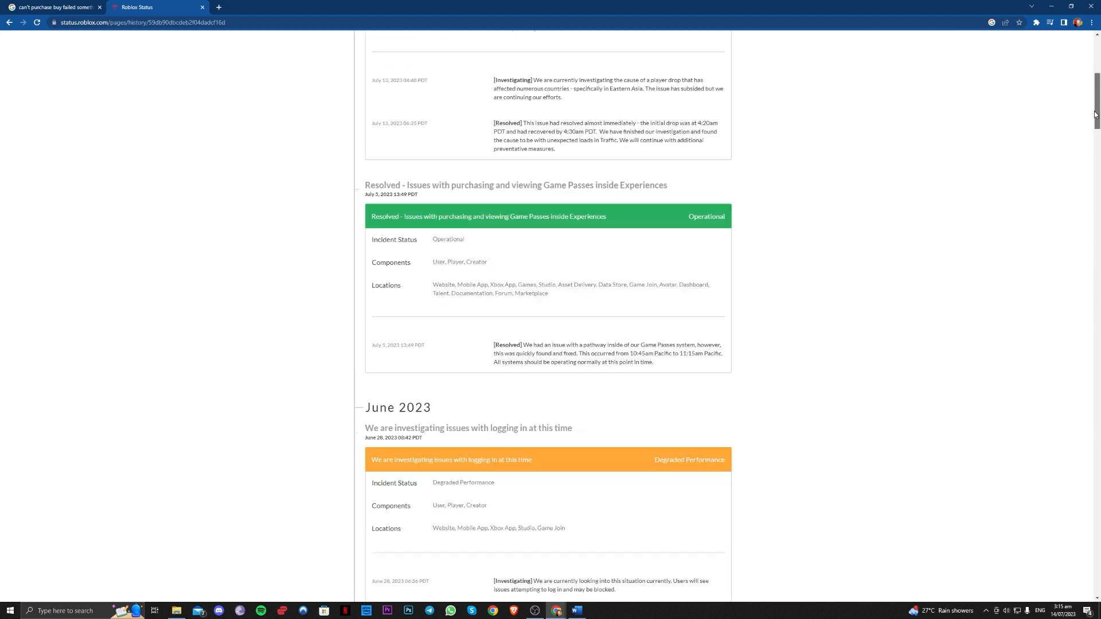
scroll(up, 3)
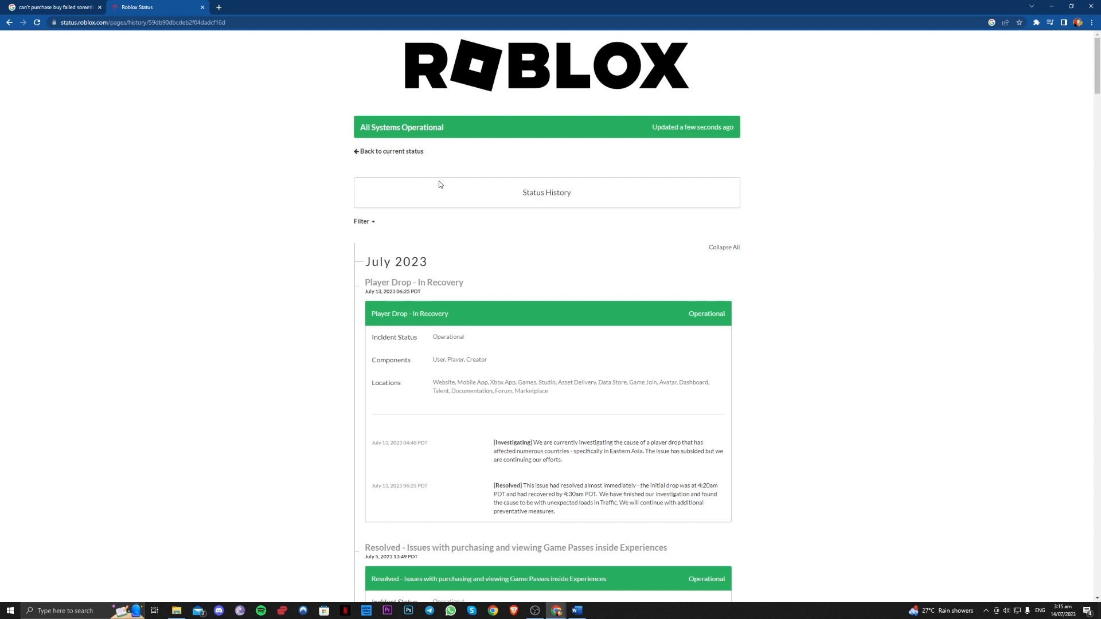
mouse_move(447, 128)
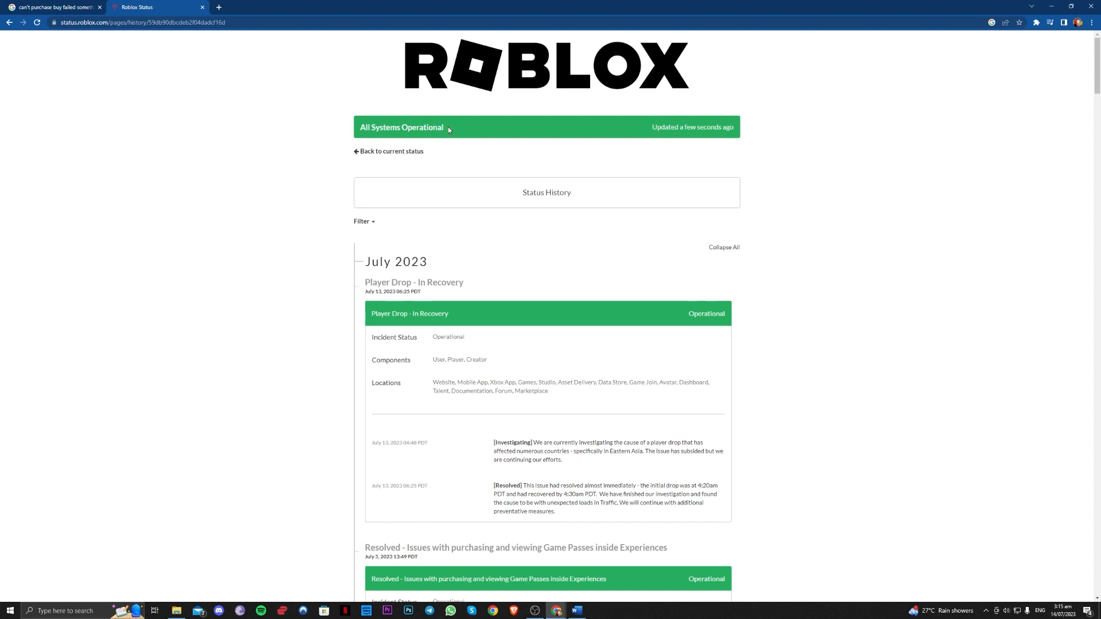
scroll(down, 3)
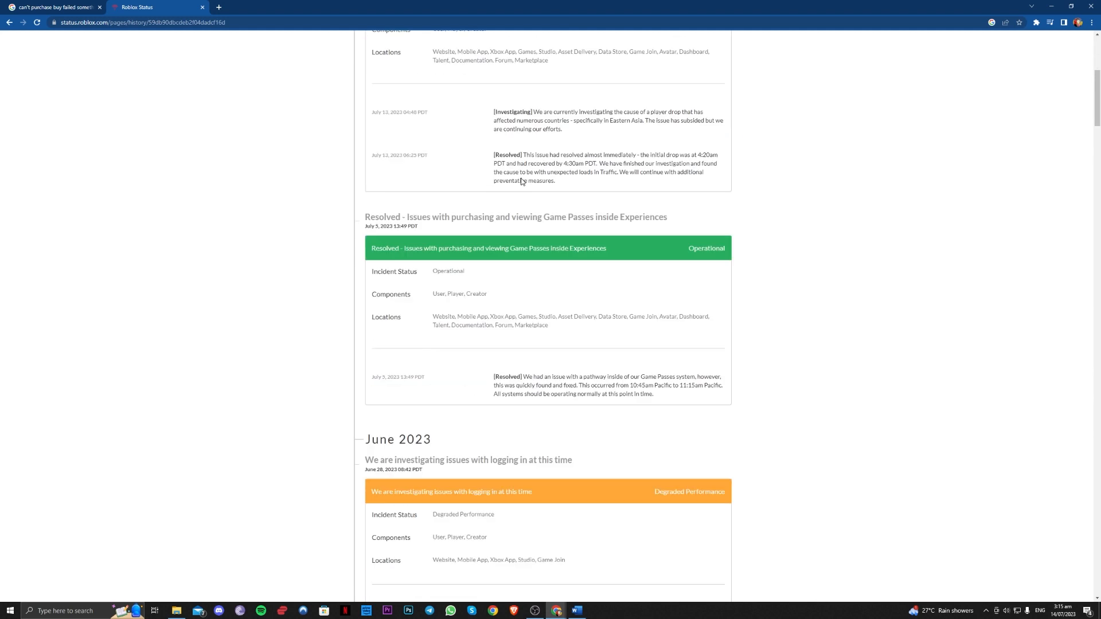
scroll(down, 3)
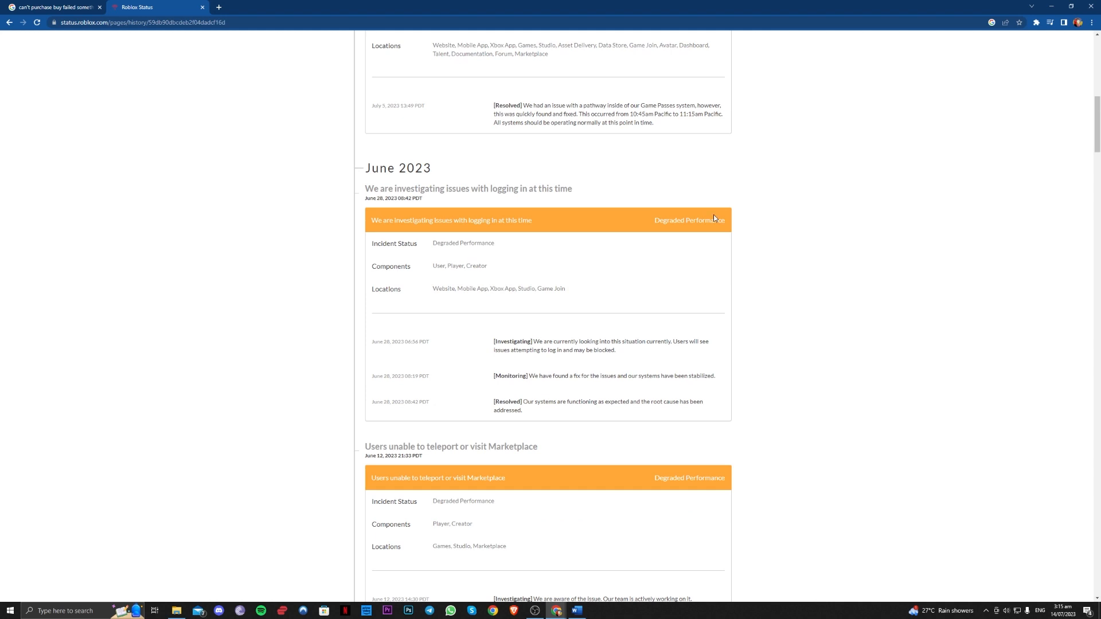
mouse_move(838, 230)
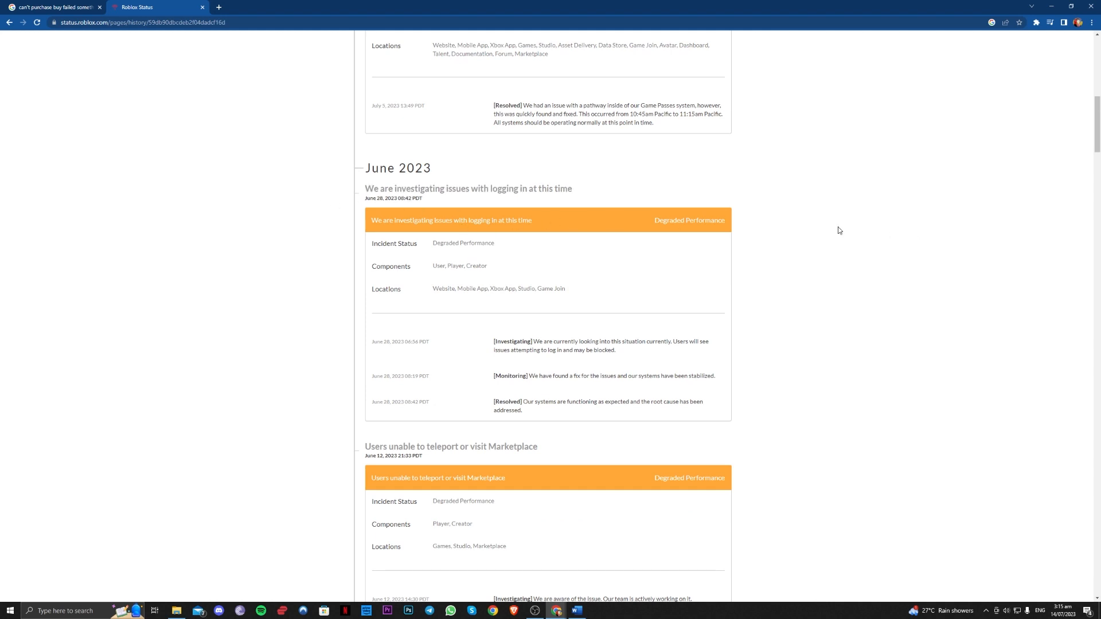
scroll(down, 3)
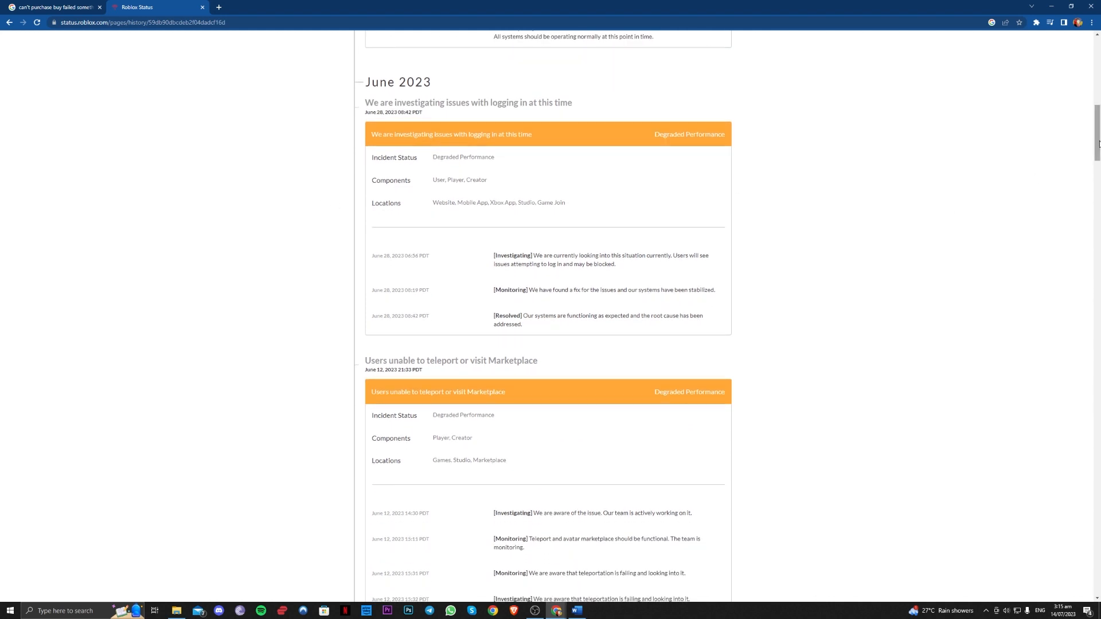
scroll(down, 3)
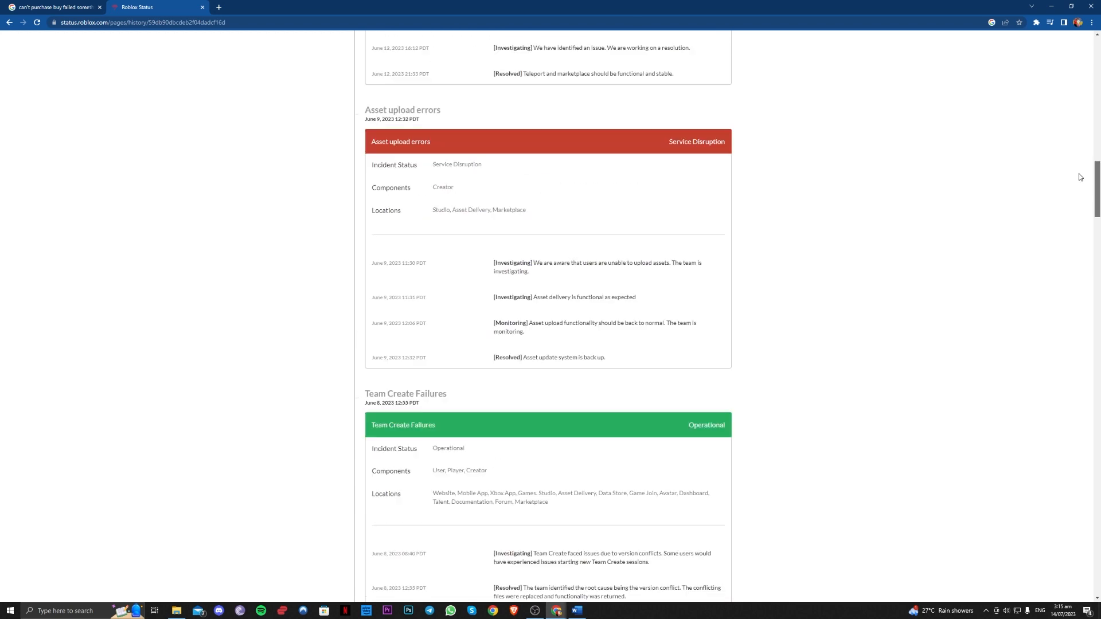
scroll(up, 3)
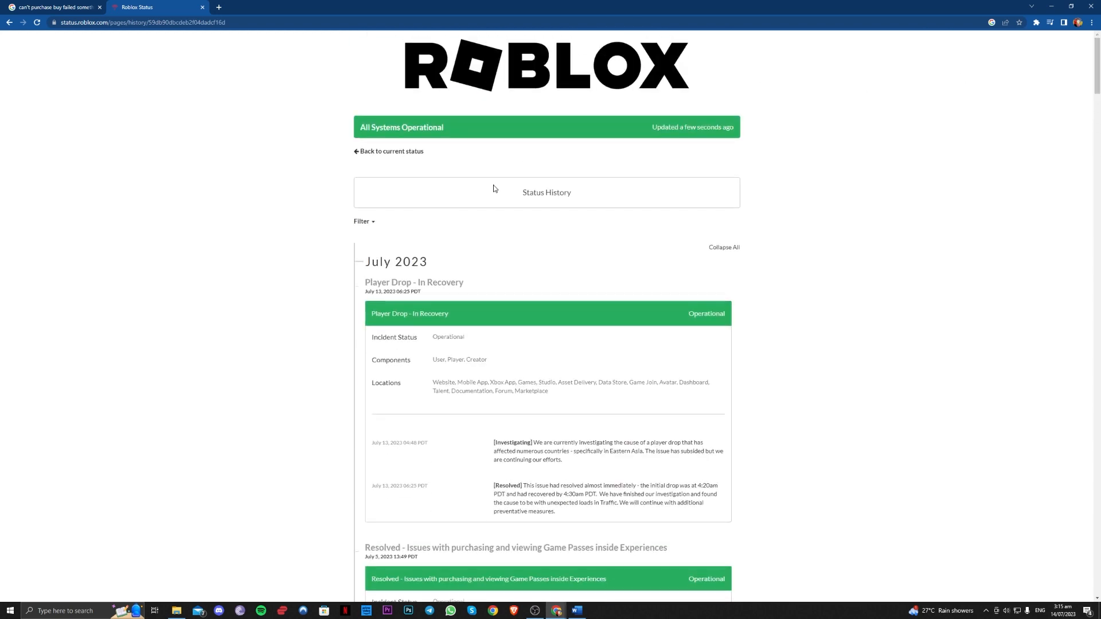
- Go back to the Google results for roblox server down detector
click(155, 6)
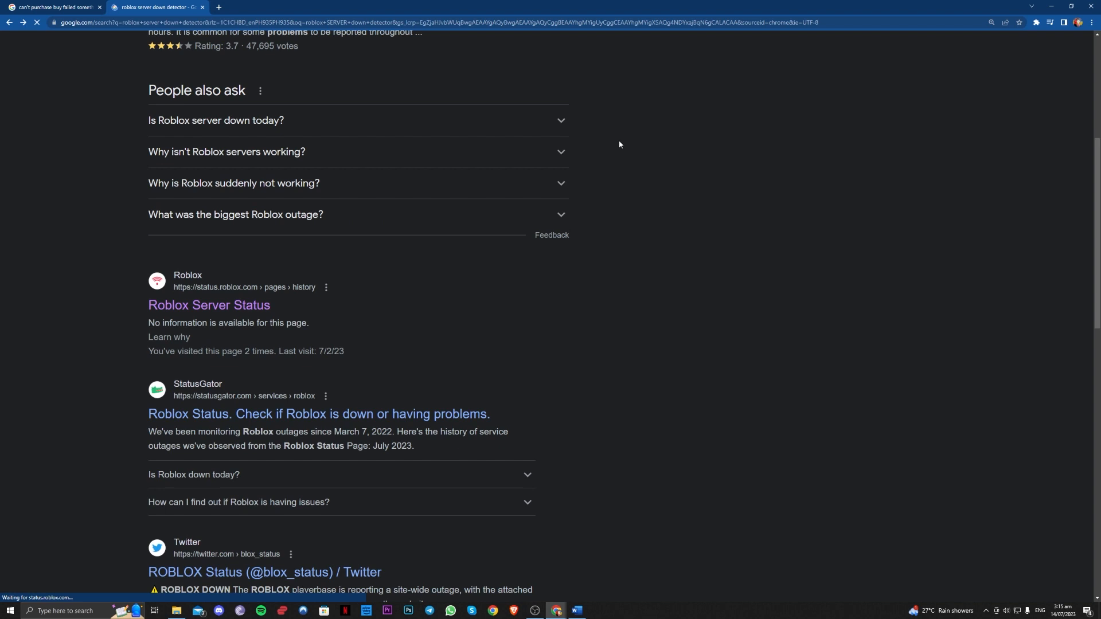
scroll(up, 3)
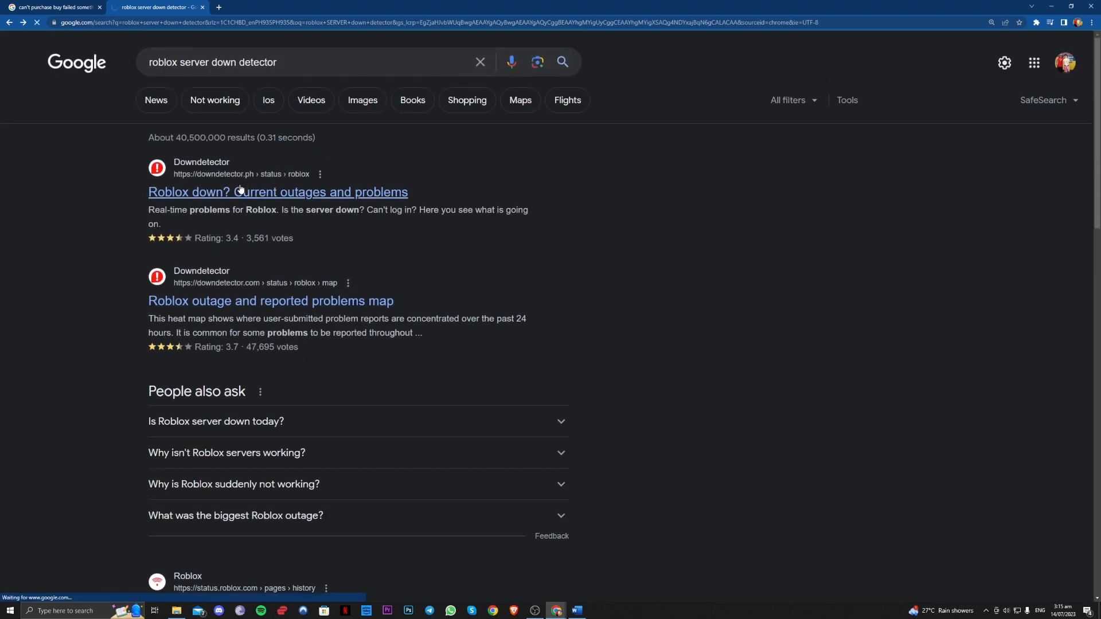
- Open Downdetector's Roblox page and review its no-problems status, 24-hour chart and comments
click(277, 191)
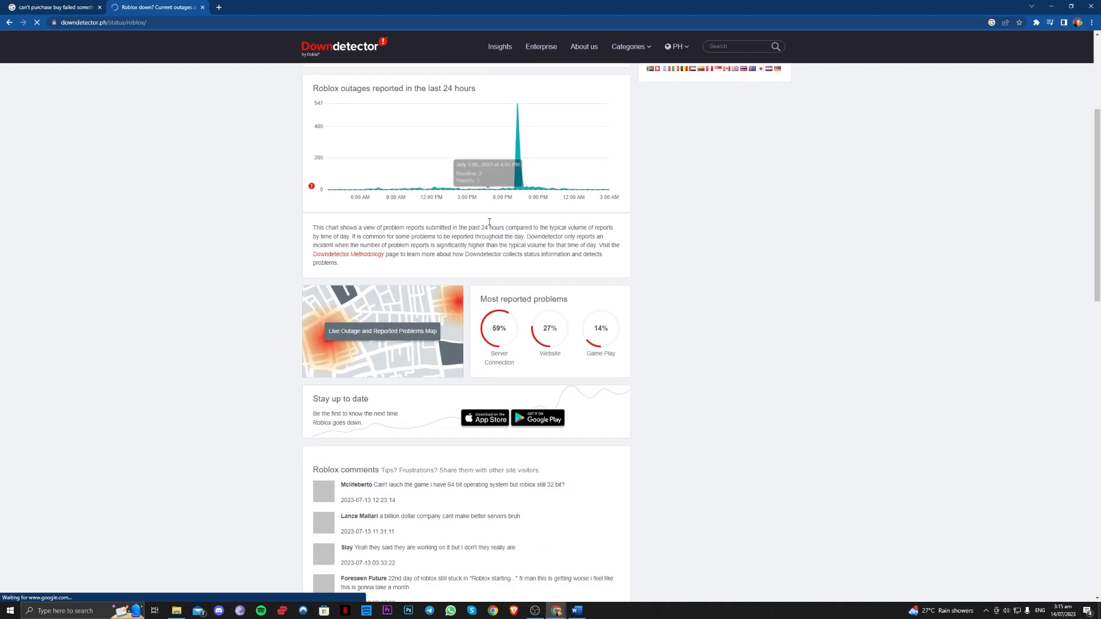
scroll(up, 3)
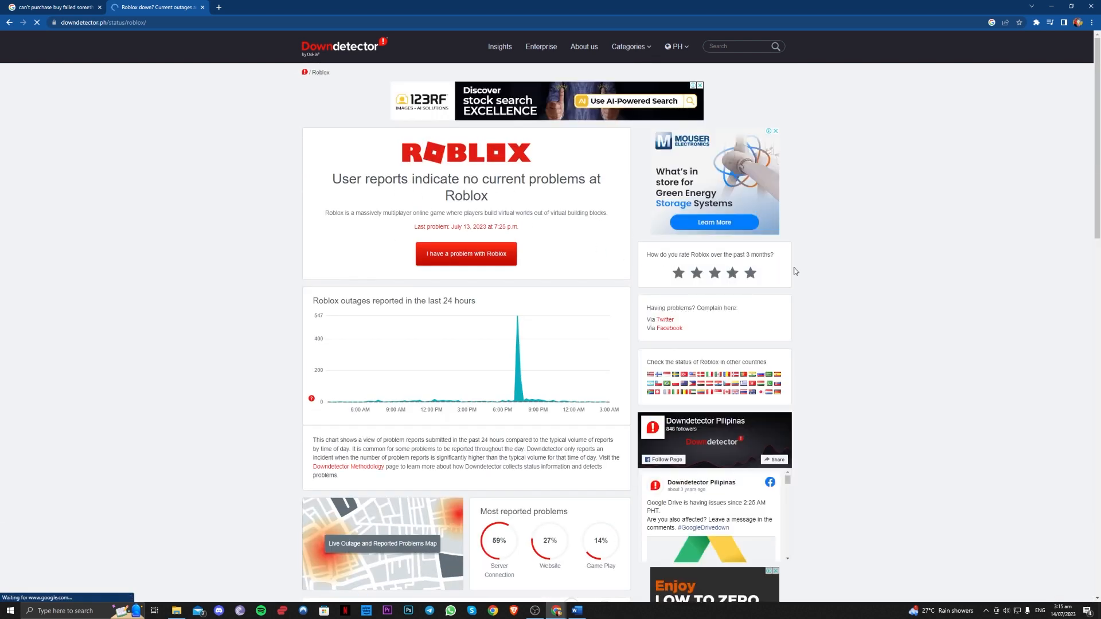
scroll(down, 3)
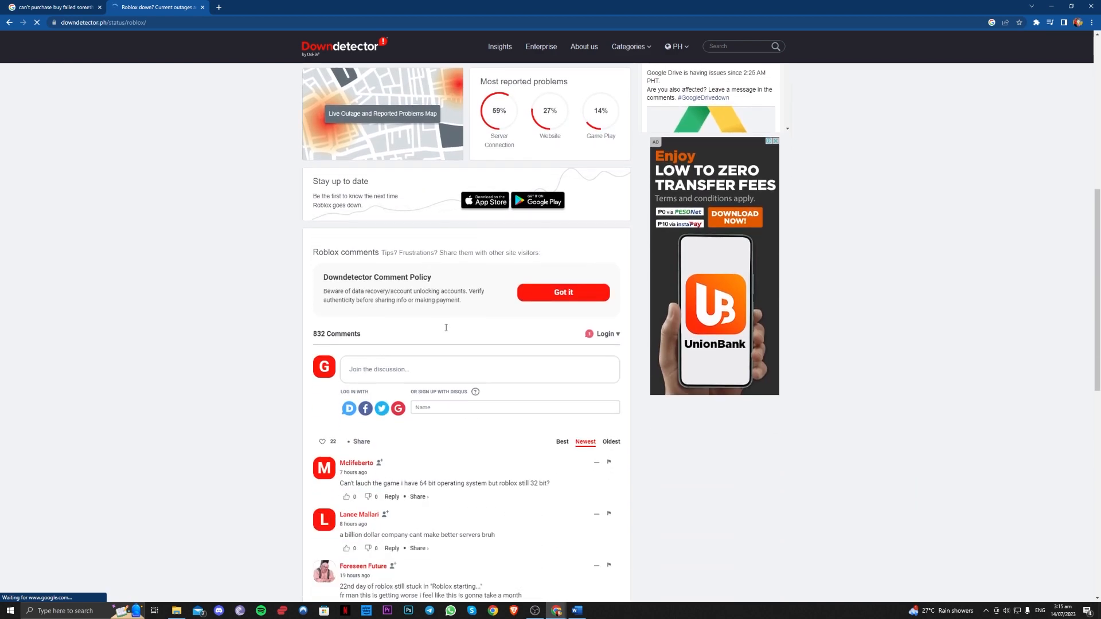
scroll(down, 3)
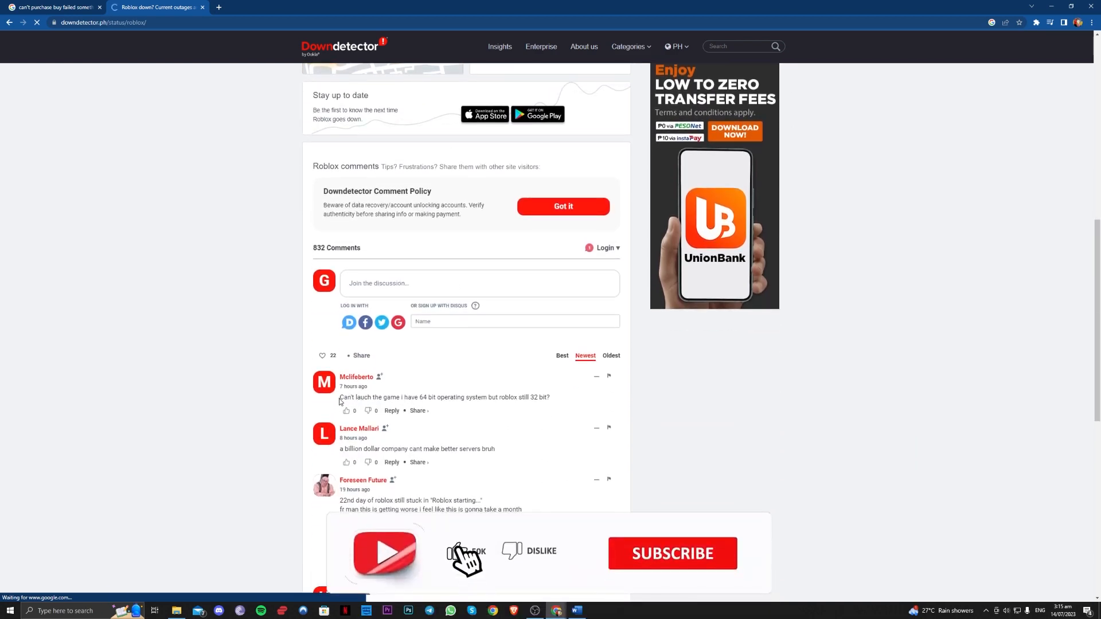
scroll(down, 3)
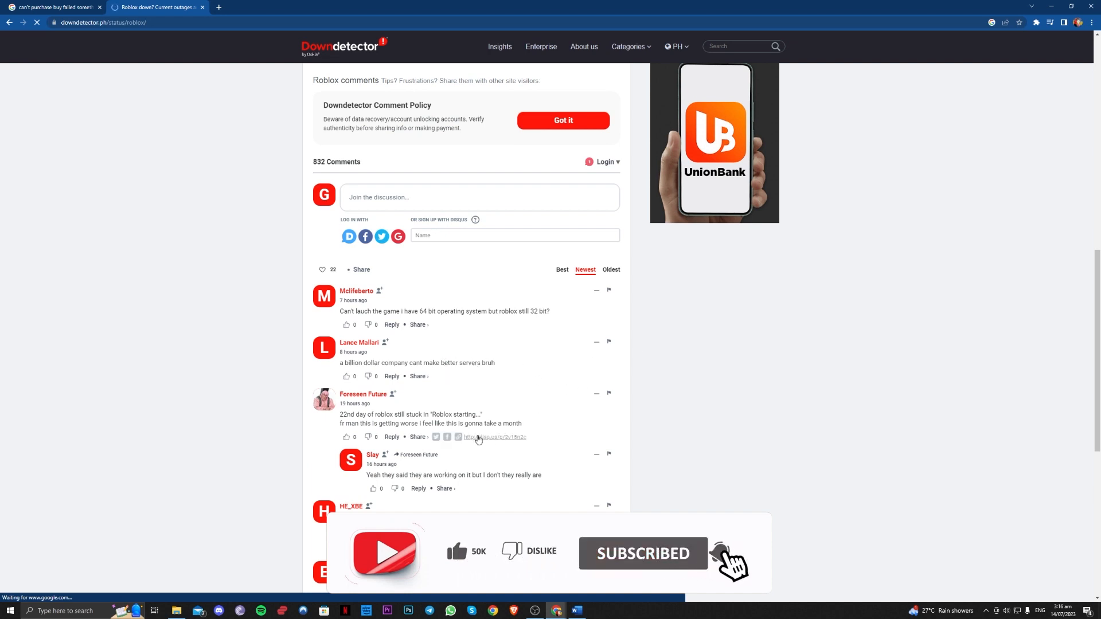
scroll(down, 3)
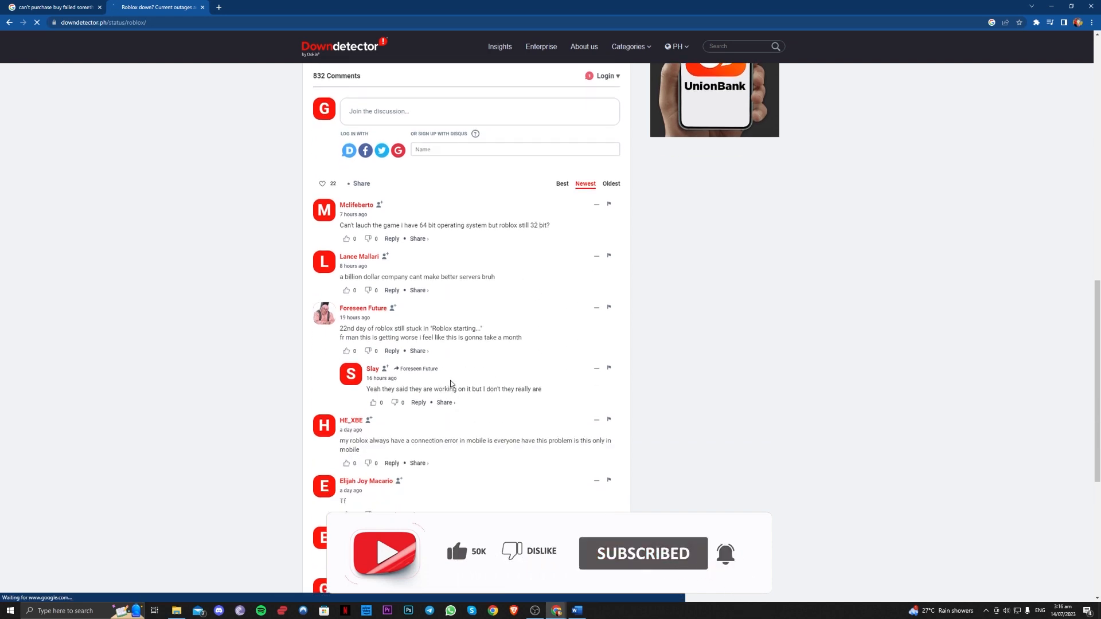
scroll(up, 3)
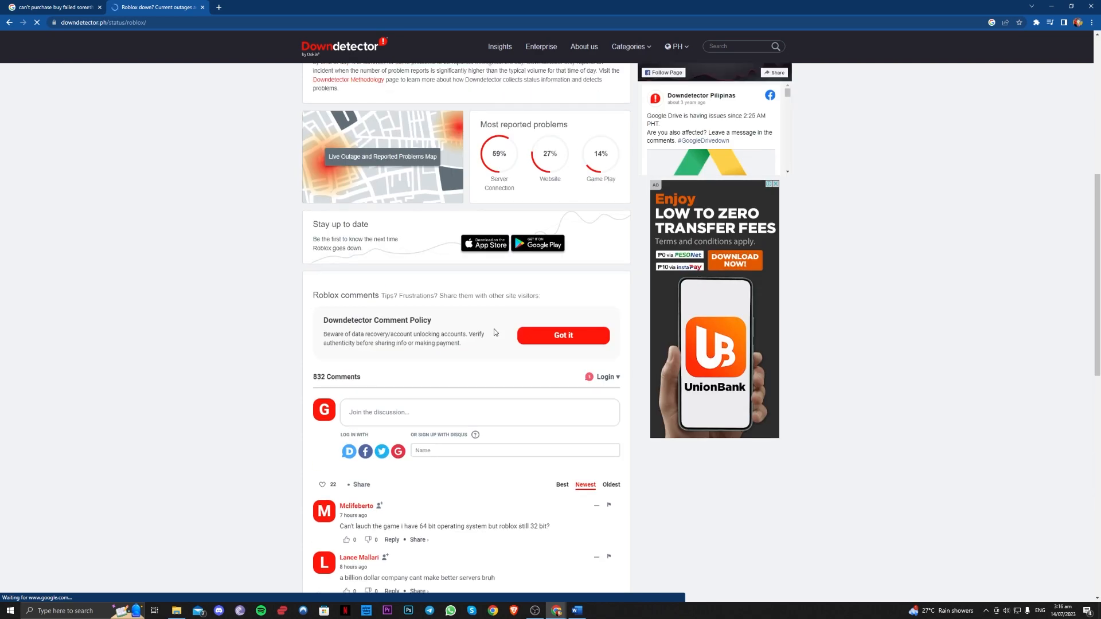
scroll(up, 3)
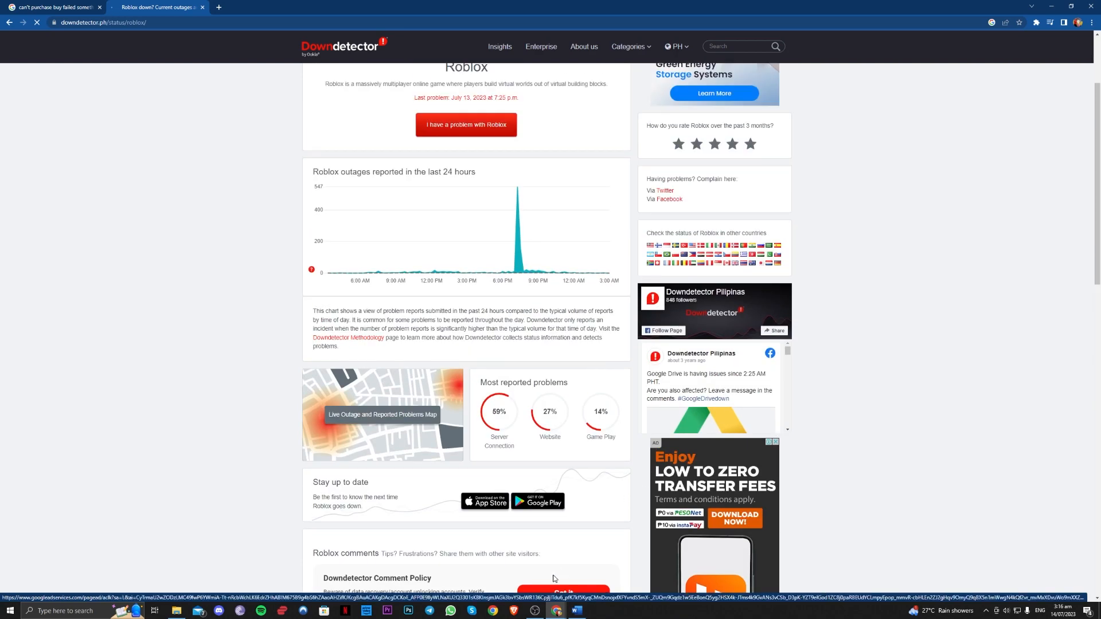